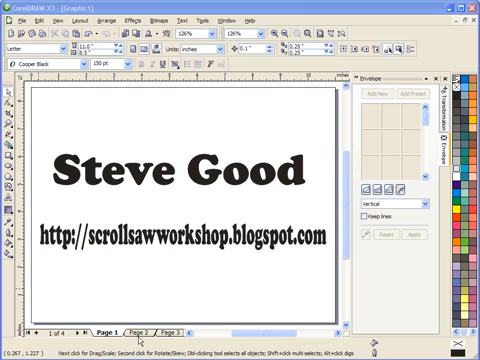
# - Switch to the page showing the completed STEVE ring ornament with hanging loop
pyautogui.click(148, 328)
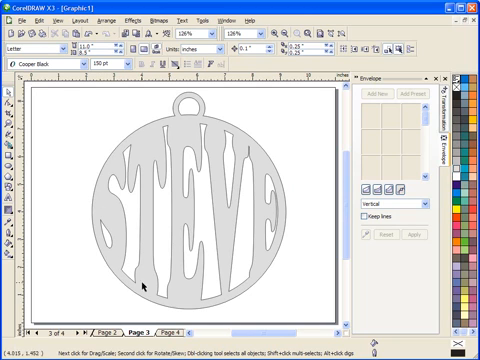
pyautogui.moveTo(232, 144)
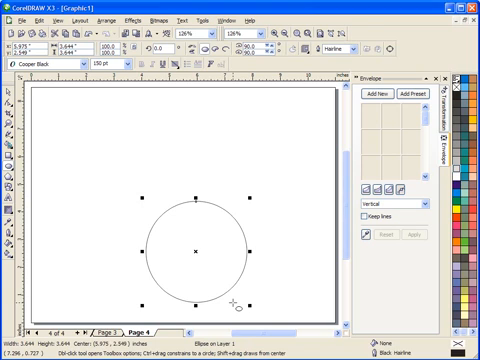
pyautogui.moveTo(156, 184)
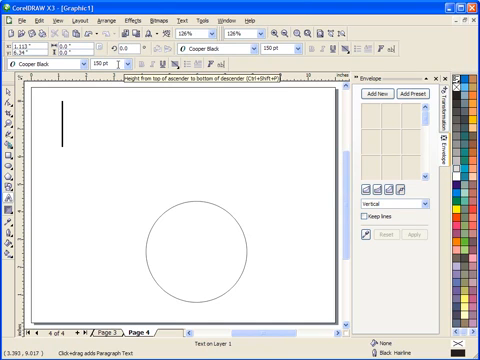
# - Add the word STEVE in heavy lettering above the plain circle
pyautogui.write('s')
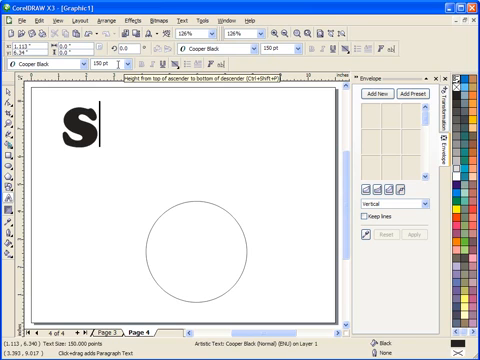
pyautogui.write('TEVE')
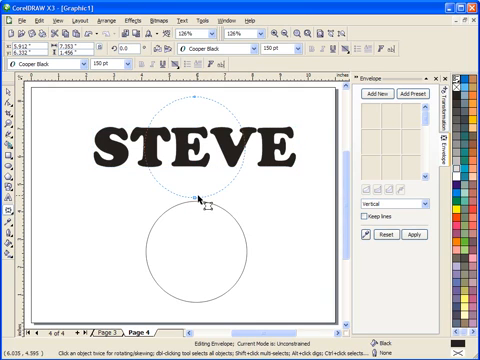
pyautogui.moveTo(238, 184)
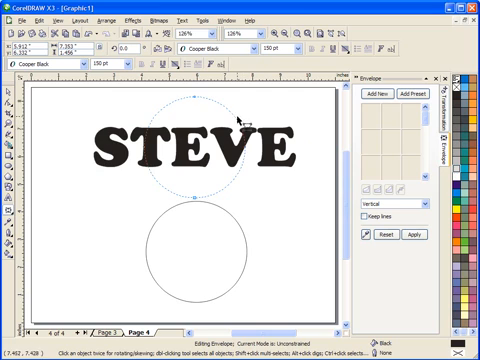
pyautogui.moveTo(212, 206)
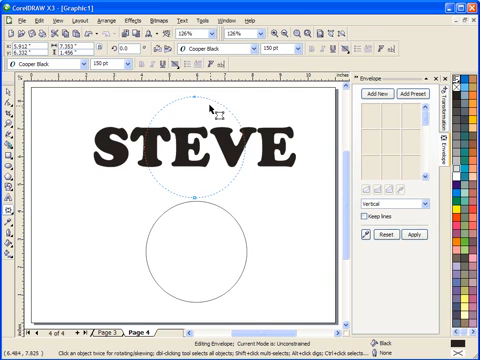
pyautogui.moveTo(196, 192)
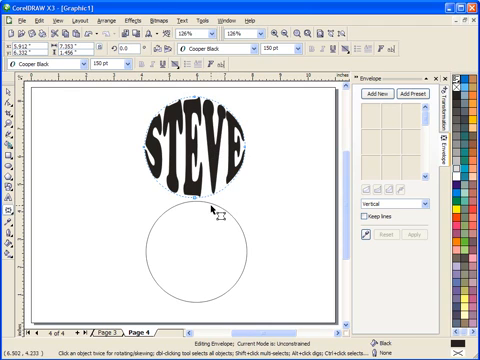
pyautogui.moveTo(188, 256)
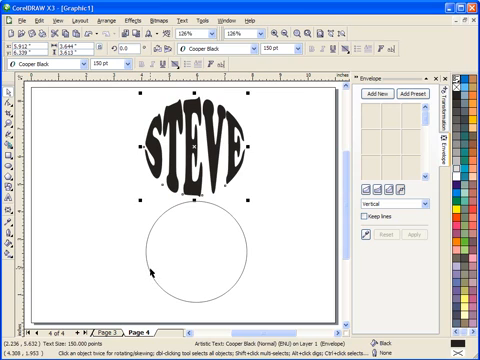
# - Select the plain circle to contour it into a thin double ring
pyautogui.click(190, 240)
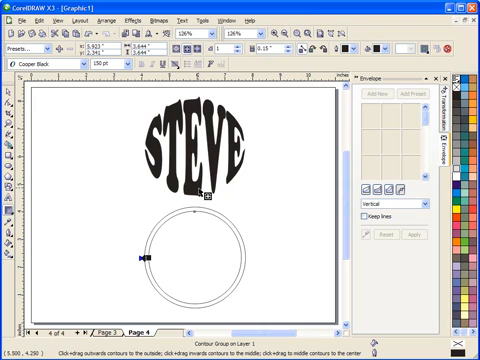
pyautogui.moveTo(206, 214)
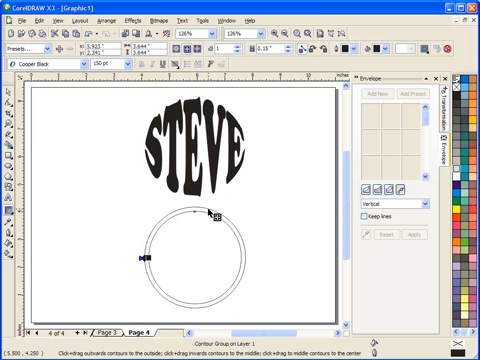
pyautogui.moveTo(216, 212)
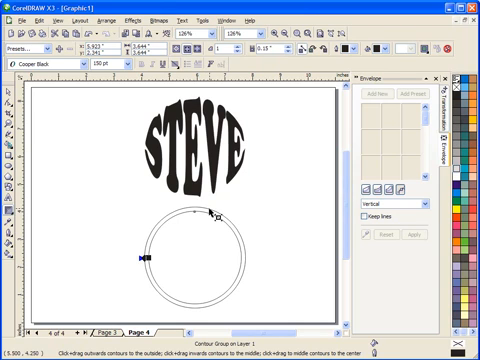
pyautogui.moveTo(204, 212)
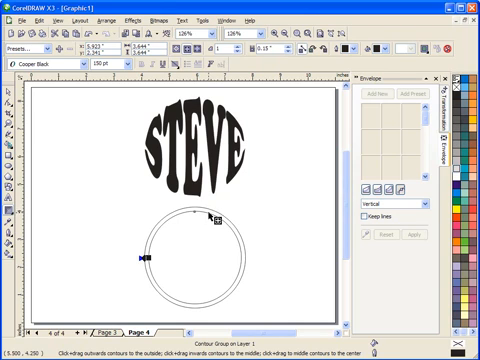
pyautogui.moveTo(218, 228)
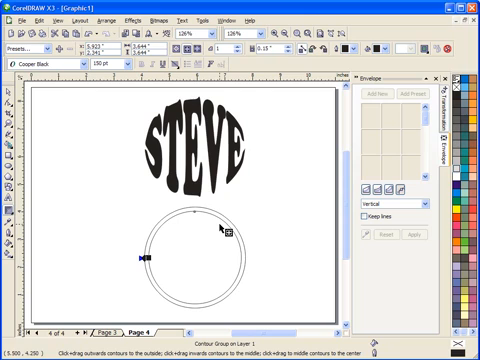
pyautogui.moveTo(216, 212)
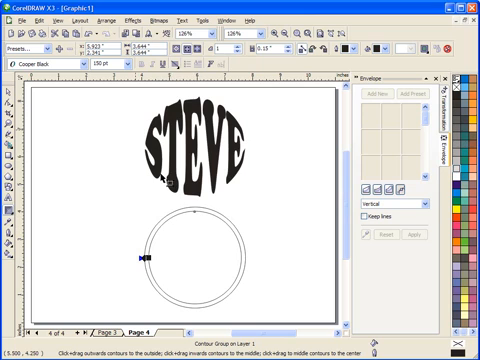
# - Reach the Arrange commands to break the contour group apart from the circle
pyautogui.click(96, 18)
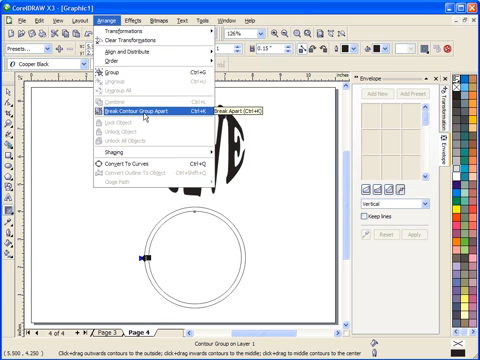
pyautogui.moveTo(142, 112)
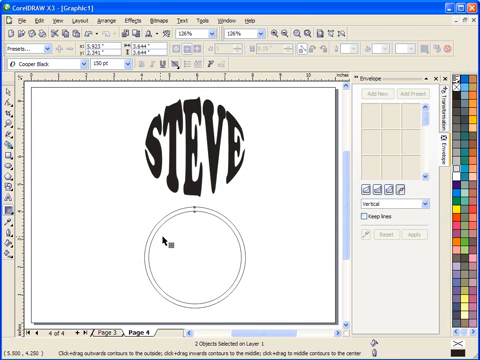
pyautogui.moveTo(176, 252)
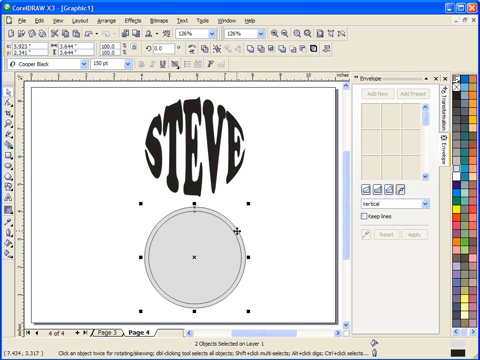
pyautogui.moveTo(230, 234)
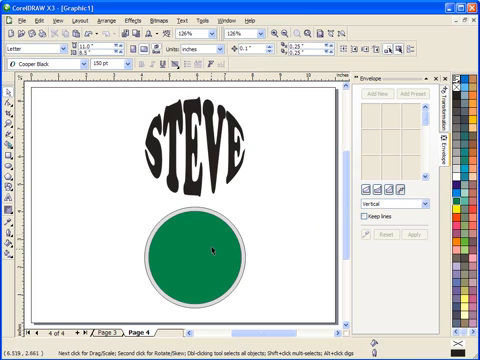
pyautogui.moveTo(228, 240)
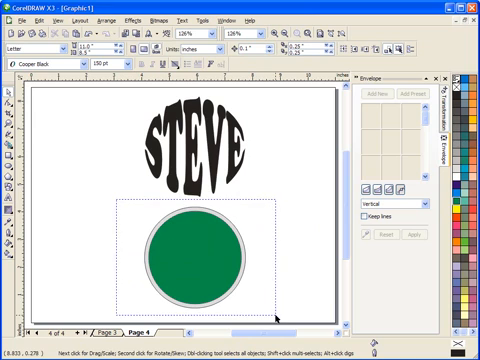
# - Select the green disc and its grey rim together for trimming
pyautogui.click(196, 244)
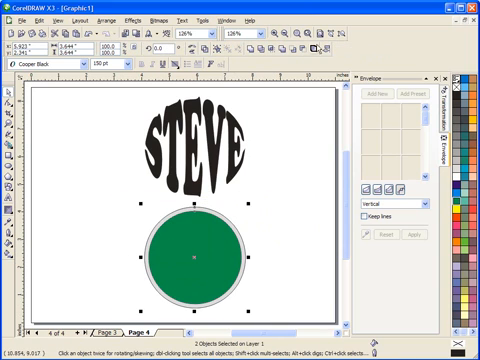
pyautogui.moveTo(308, 56)
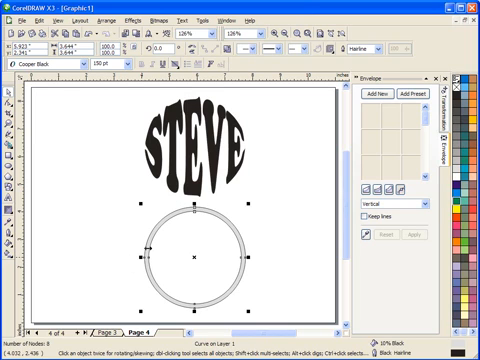
pyautogui.moveTo(156, 208)
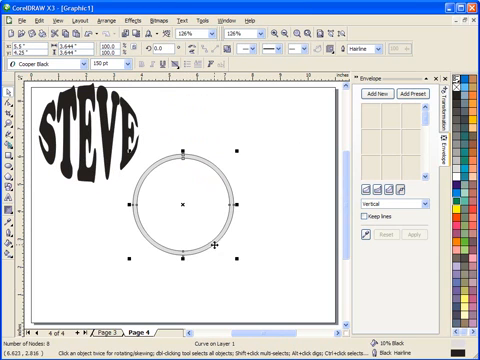
pyautogui.moveTo(78, 144)
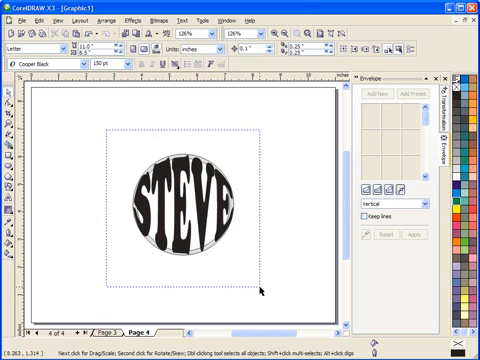
# - Select the STEVE lettering and the ring together for welding into one grey shape
pyautogui.click(196, 196)
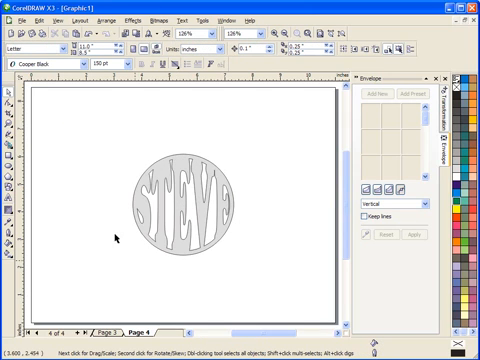
pyautogui.moveTo(204, 162)
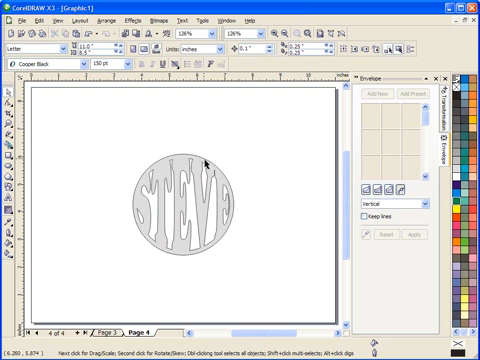
pyautogui.moveTo(174, 216)
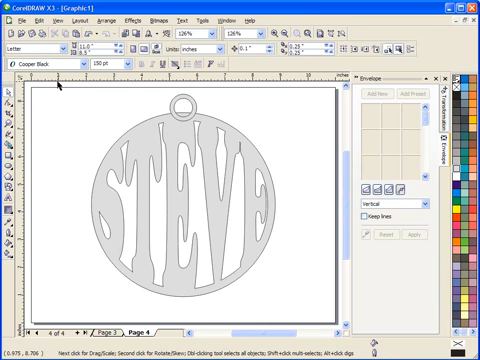
pyautogui.moveTo(56, 84); pyautogui.dragTo(204, 220)
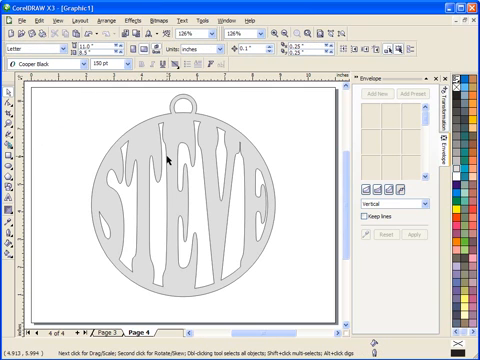
pyautogui.moveTo(172, 132)
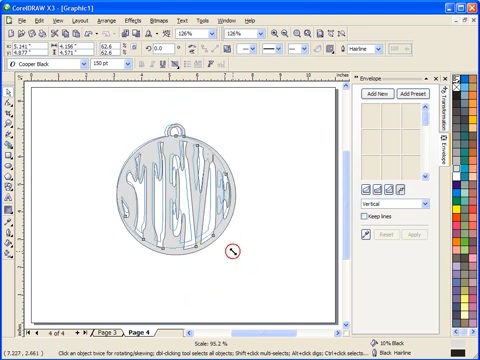
pyautogui.click(150, 180)
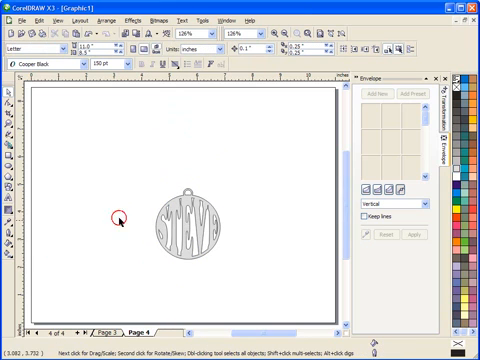
pyautogui.moveTo(284, 268)
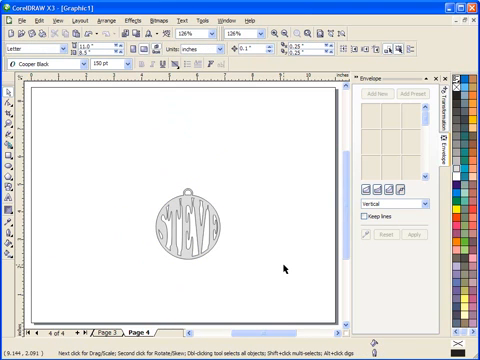
pyautogui.moveTo(182, 204)
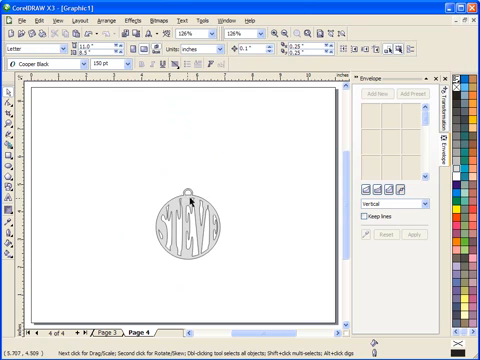
pyautogui.moveTo(292, 192)
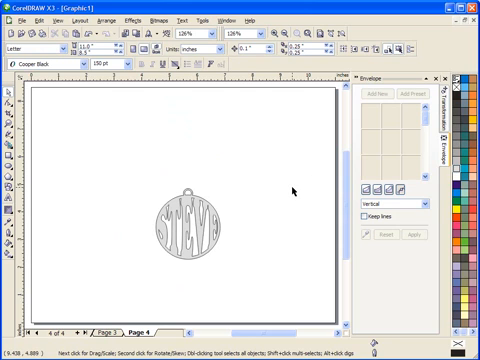
pyautogui.moveTo(178, 228)
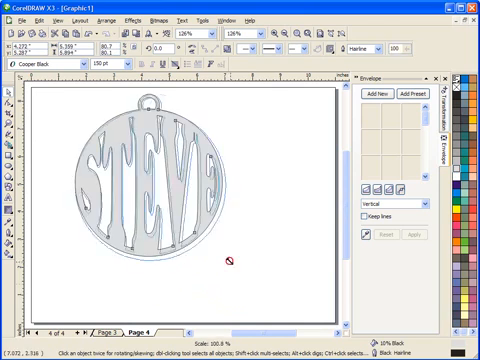
pyautogui.click(180, 170)
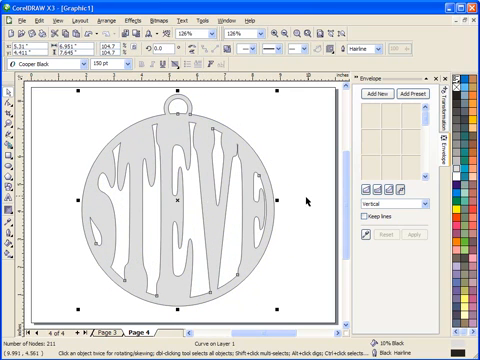
pyautogui.moveTo(190, 148)
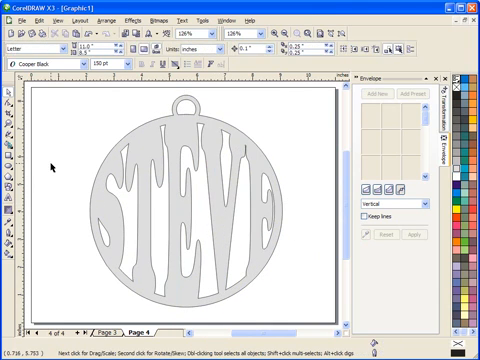
pyautogui.moveTo(62, 198)
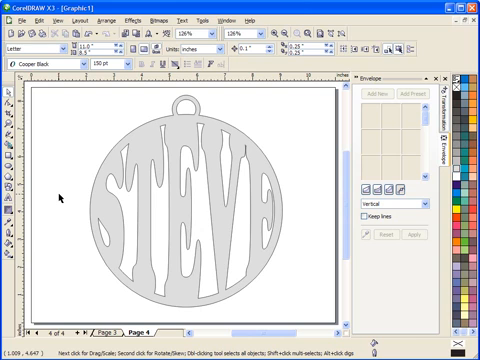
pyautogui.click(180, 190)
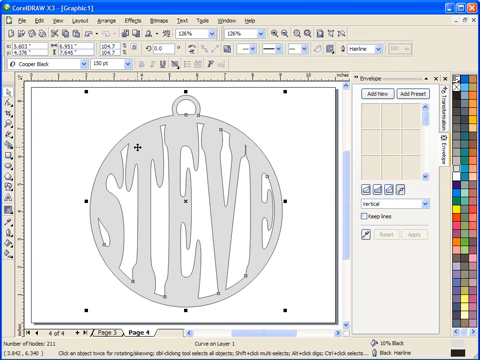